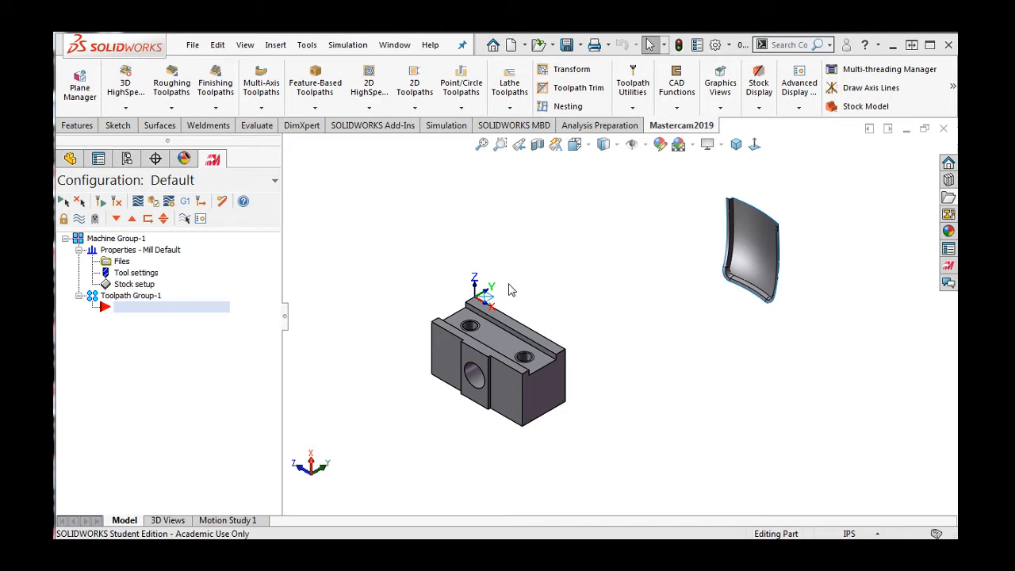
{"action": "mouse_move", "coordinate": [475, 219]}
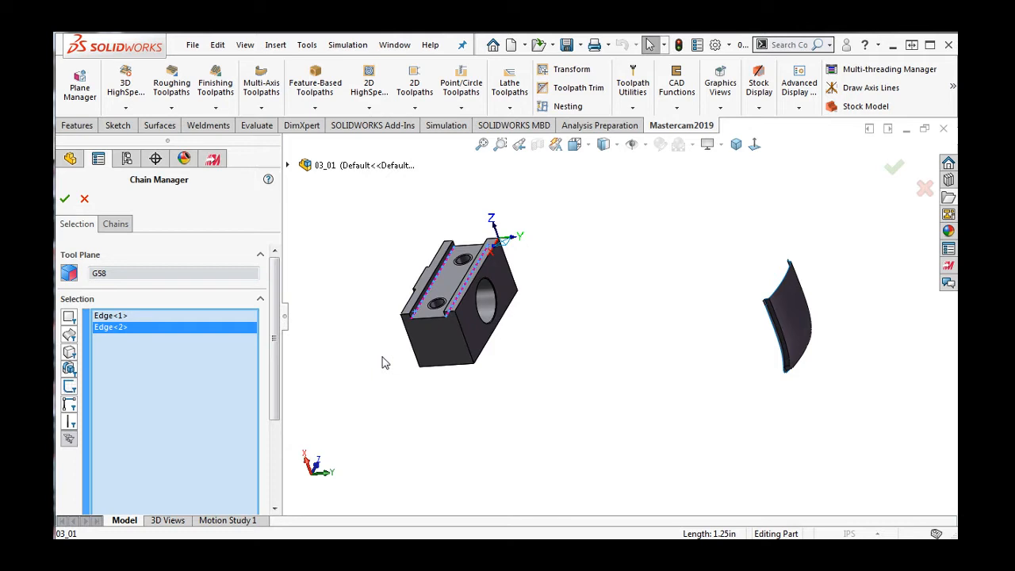
{"action": "mouse_move", "coordinate": [545, 355]}
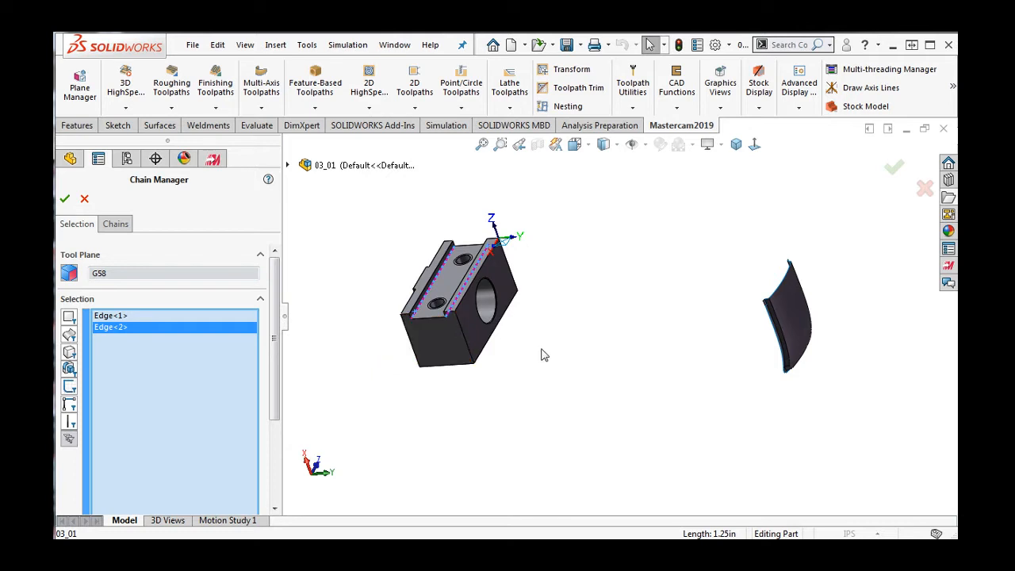
Step: Orbit the part to inspect the two selected slot edges, Edge<1> and Edge<2>
{"action": "left_click_drag", "start_coordinate": [460, 298], "coordinate": [571, 310]}
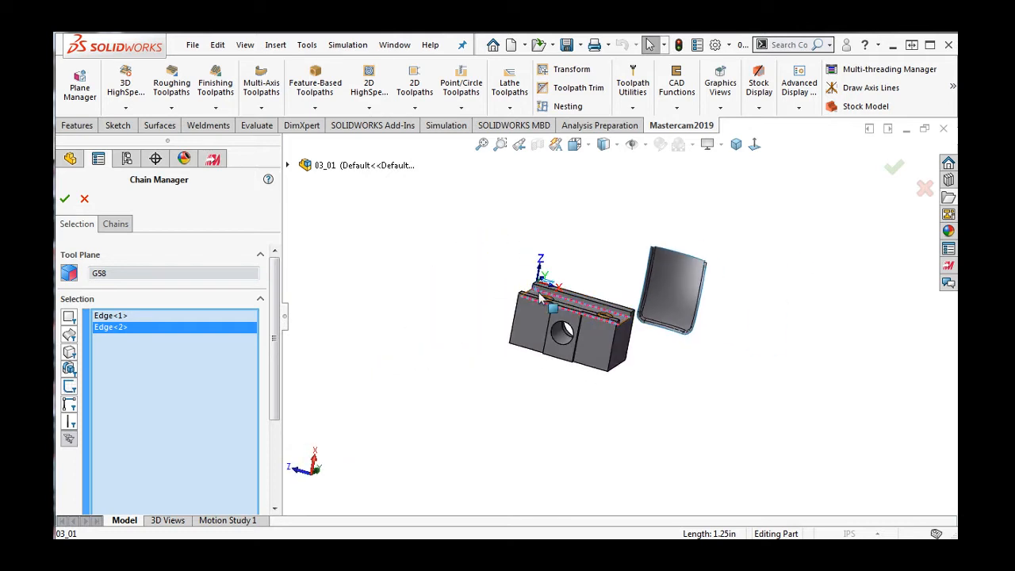
{"action": "mouse_move", "coordinate": [552, 307]}
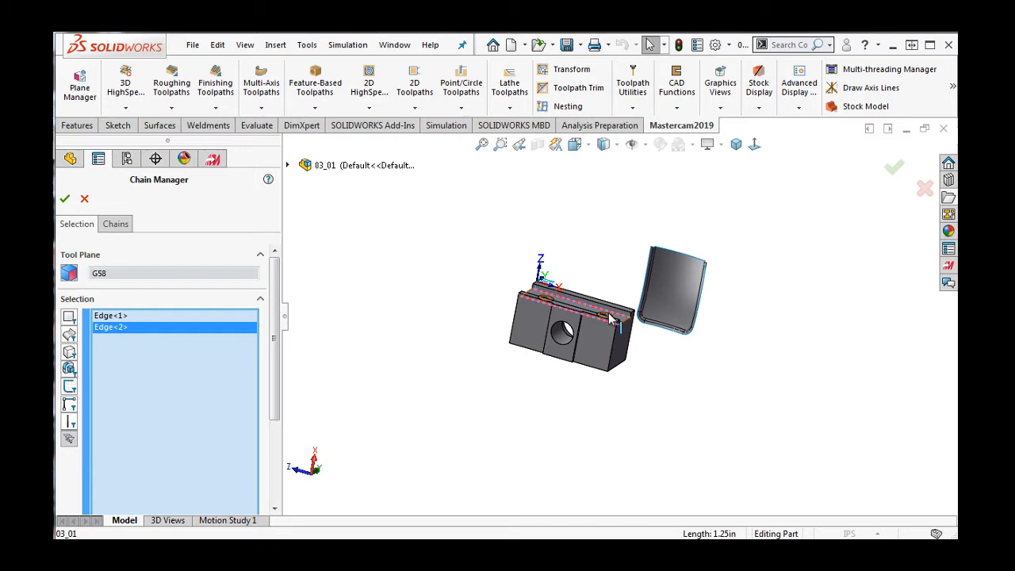
{"action": "mouse_move", "coordinate": [615, 320]}
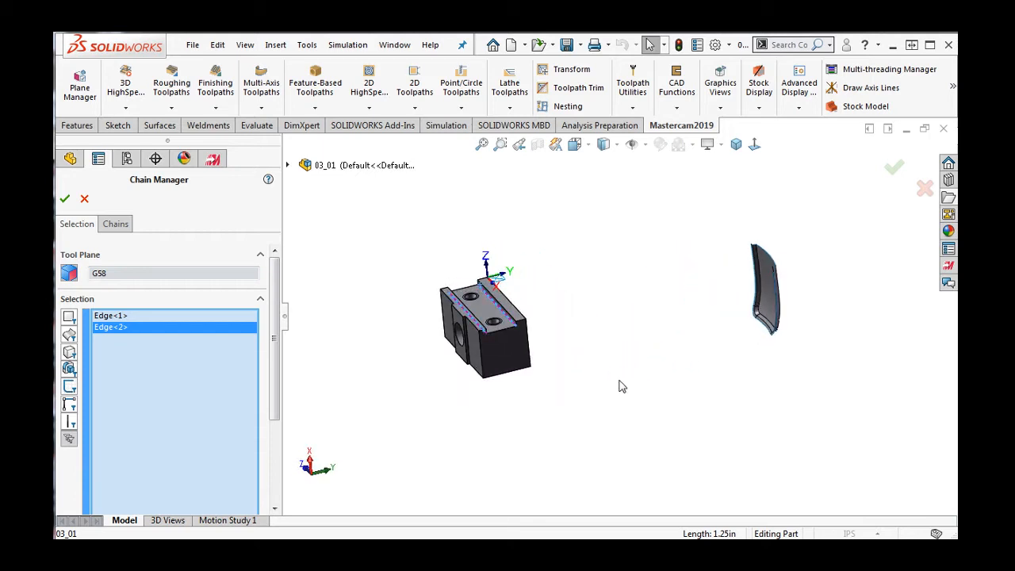
{"action": "mouse_move", "coordinate": [333, 365]}
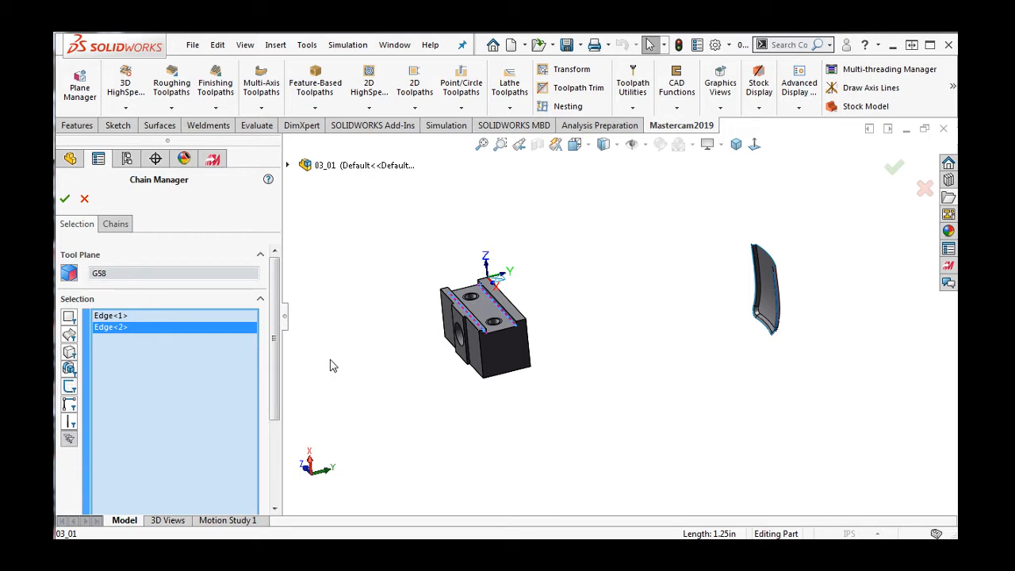
{"action": "mouse_move", "coordinate": [140, 355]}
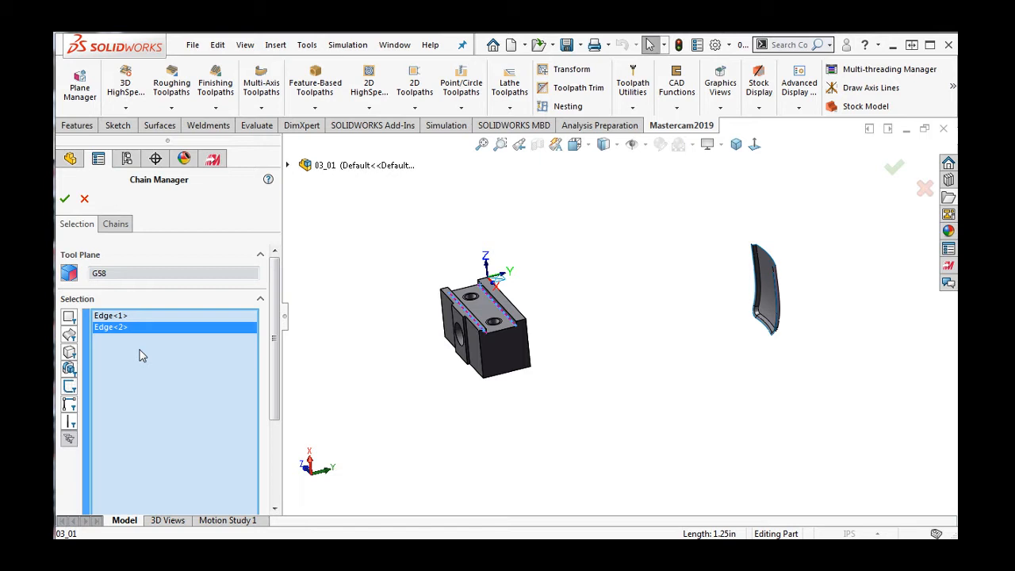
Step: Reorder Chain #1 below Chain #2 and back to the top, then select Chain #1 to show its direction
{"action": "left_click", "coordinate": [114, 224]}
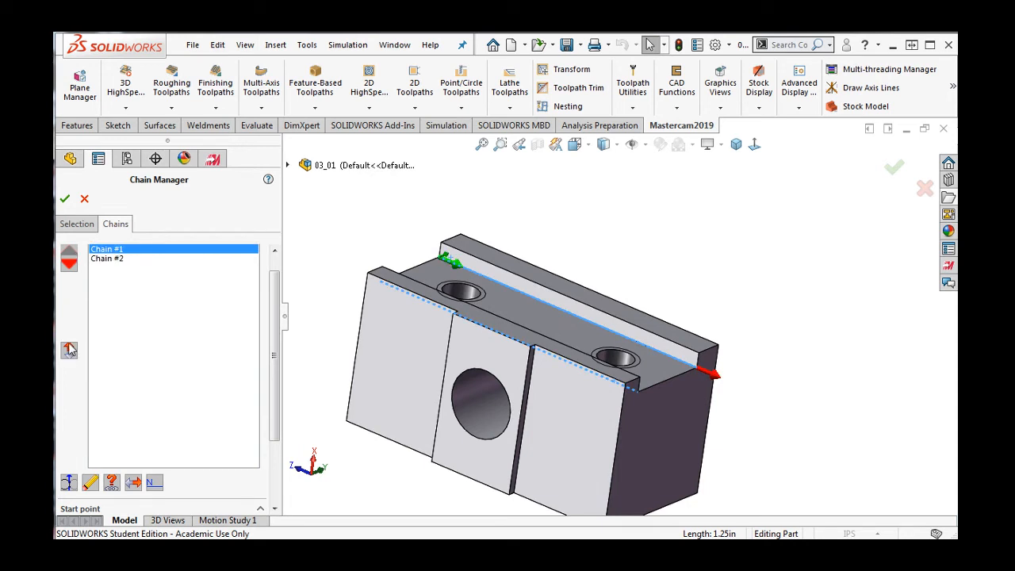
{"action": "left_click", "coordinate": [70, 351]}
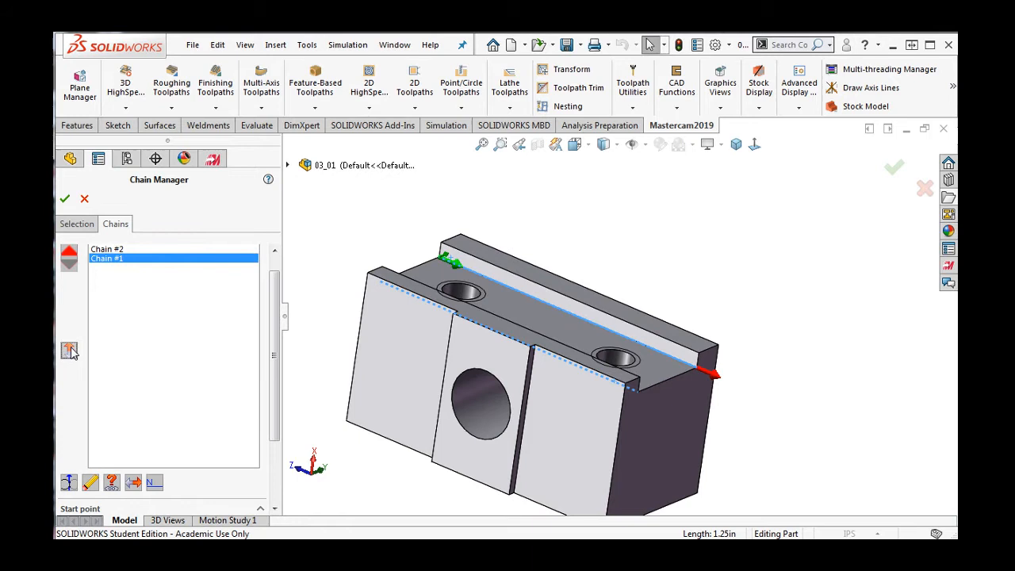
{"action": "left_click", "coordinate": [69, 351]}
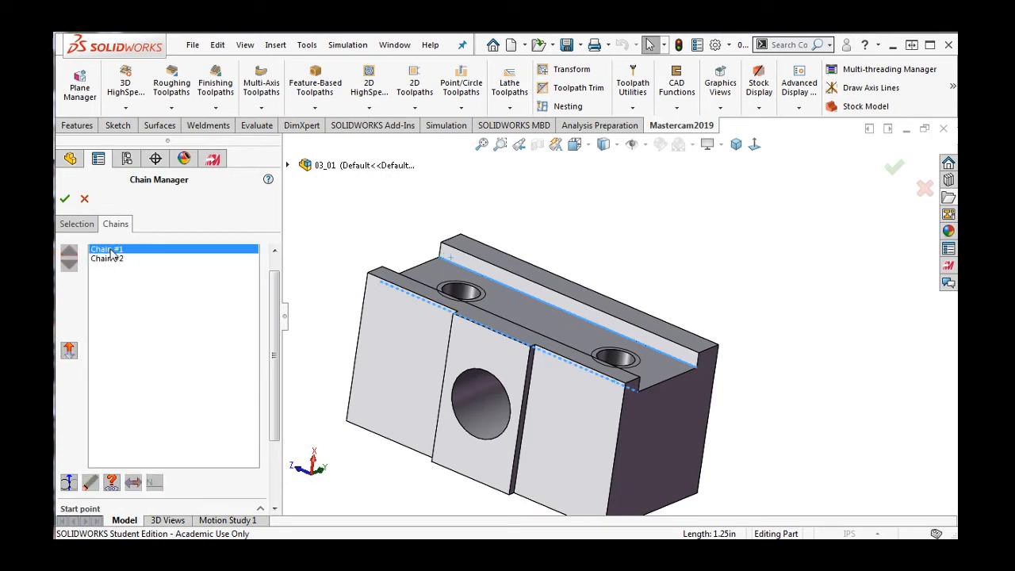
{"action": "left_click", "coordinate": [68, 482]}
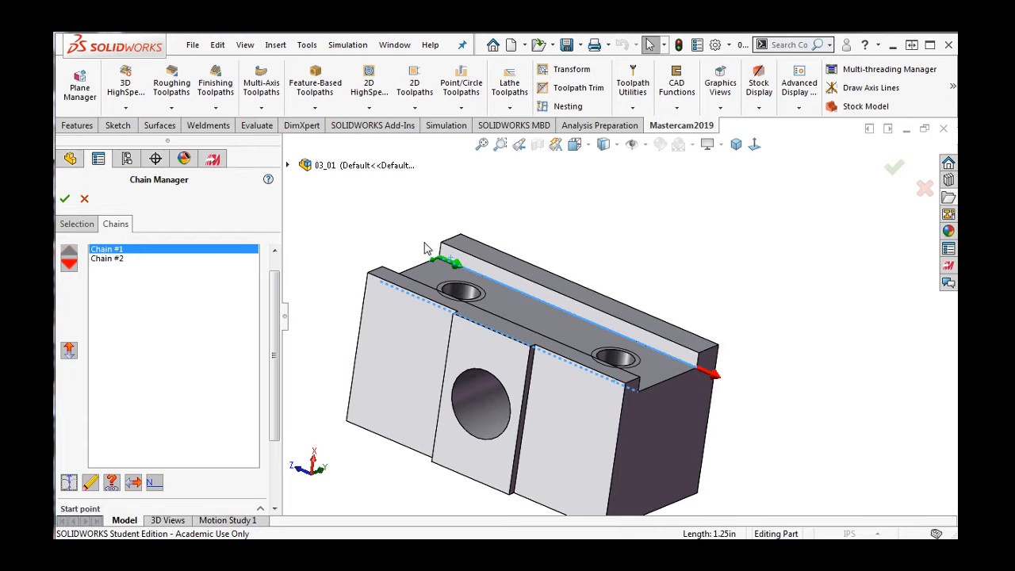
{"action": "mouse_move", "coordinate": [450, 268]}
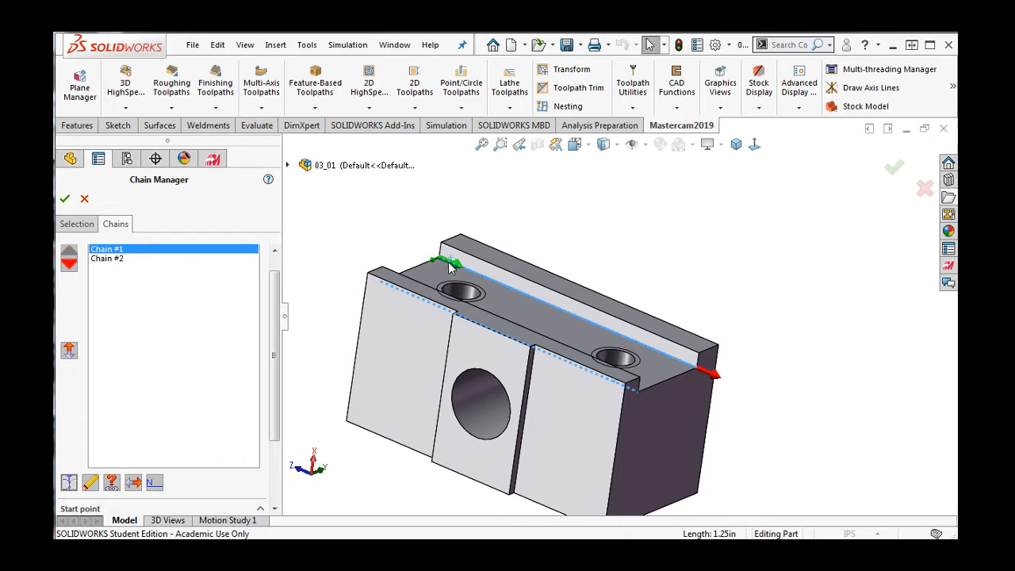
{"action": "mouse_move", "coordinate": [406, 254]}
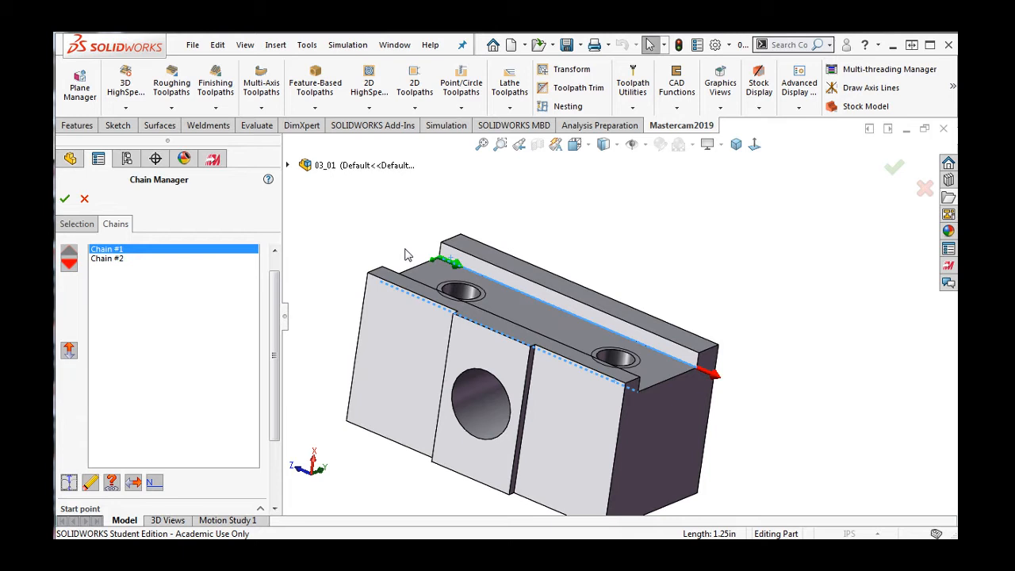
{"action": "mouse_move", "coordinate": [130, 266]}
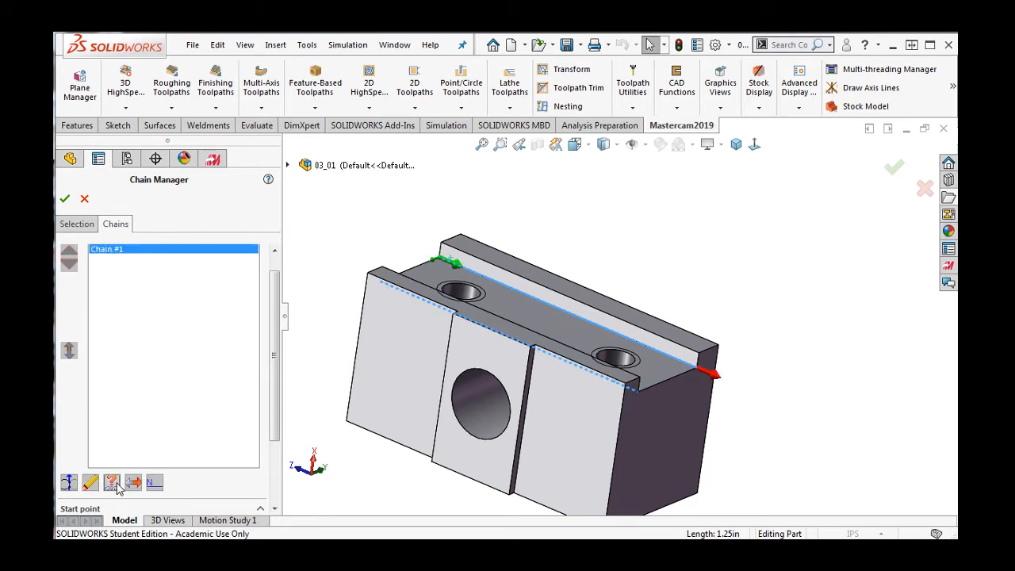
Step: Review the chain analysis settings and return to the chain list showing Chain #1 on the slot edge
{"action": "left_click", "coordinate": [111, 482]}
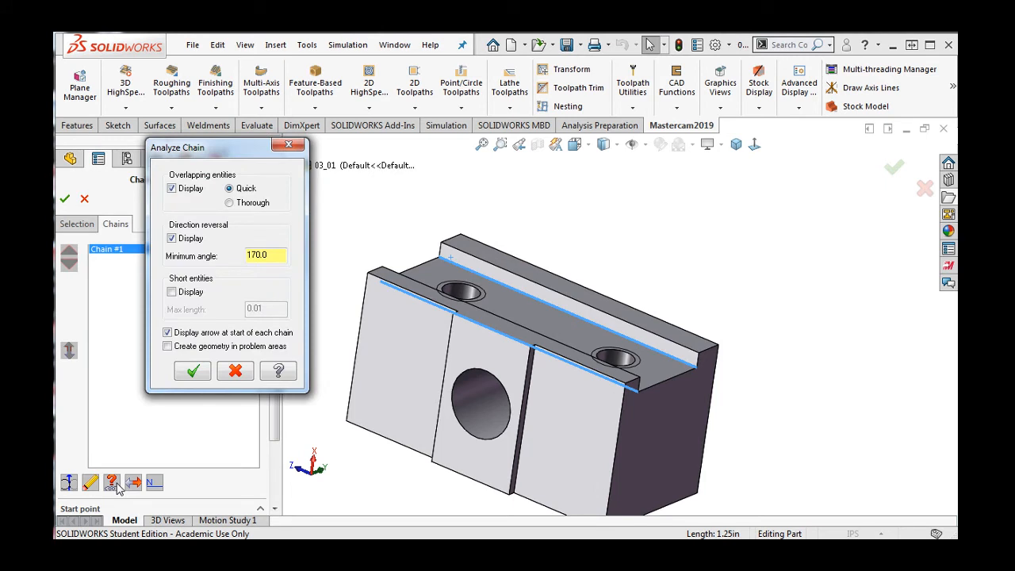
{"action": "mouse_move", "coordinate": [225, 416]}
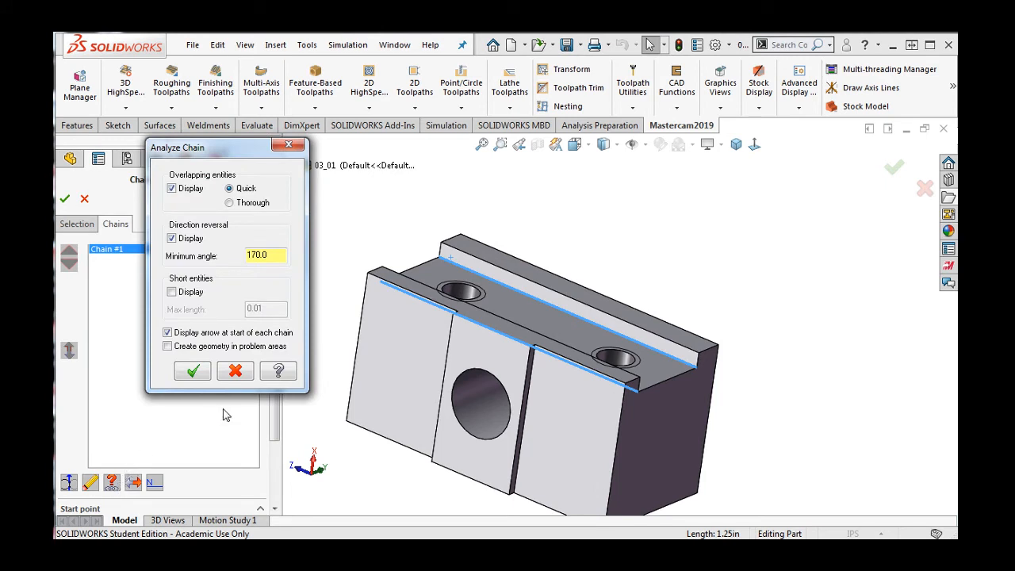
{"action": "left_click", "coordinate": [192, 371]}
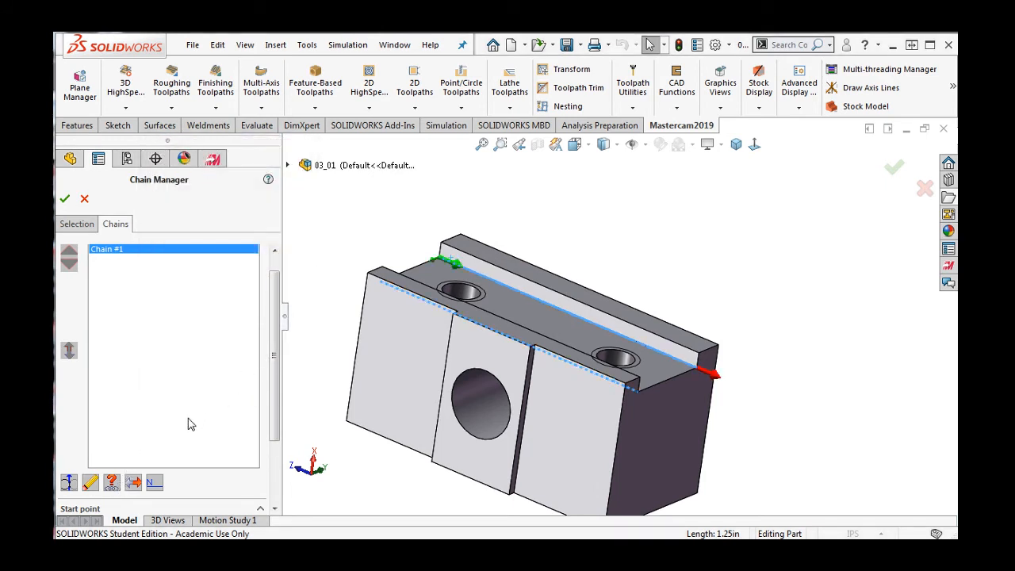
{"action": "left_click", "coordinate": [134, 482]}
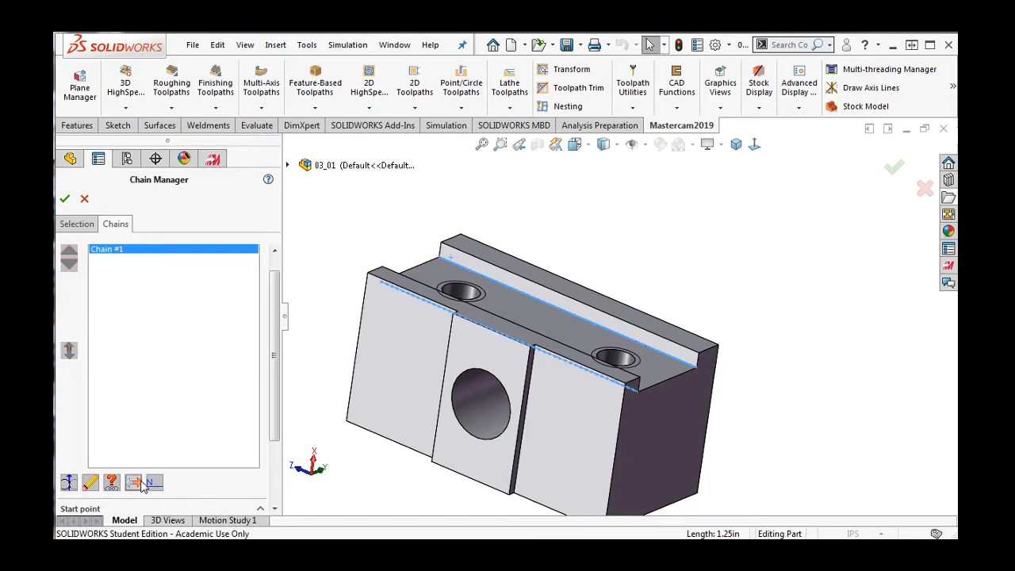
{"action": "left_click", "coordinate": [153, 482]}
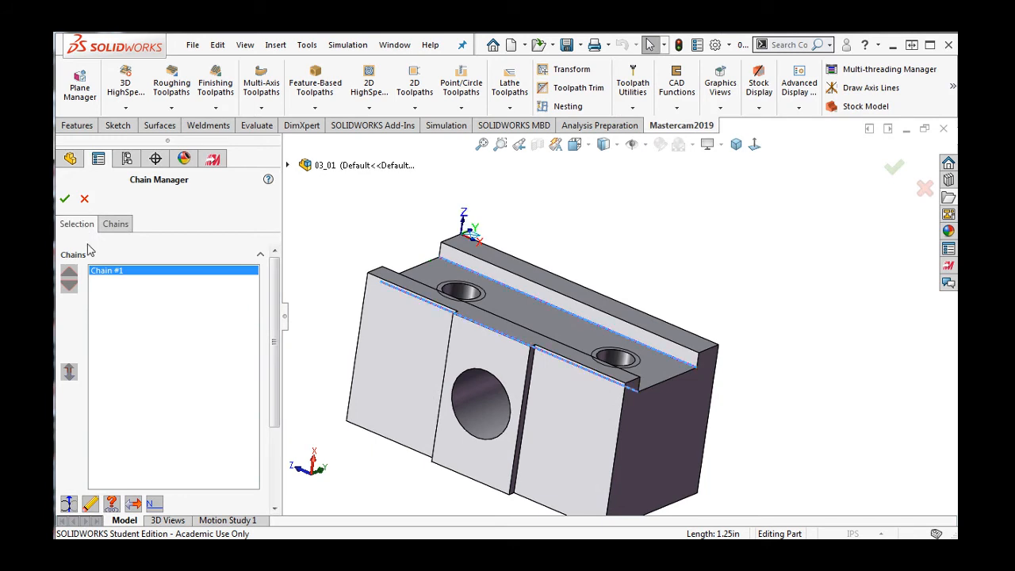
Step: Clear the picked slot edges from the selection list and turn on the selection filter
{"action": "right_click", "coordinate": [111, 327]}
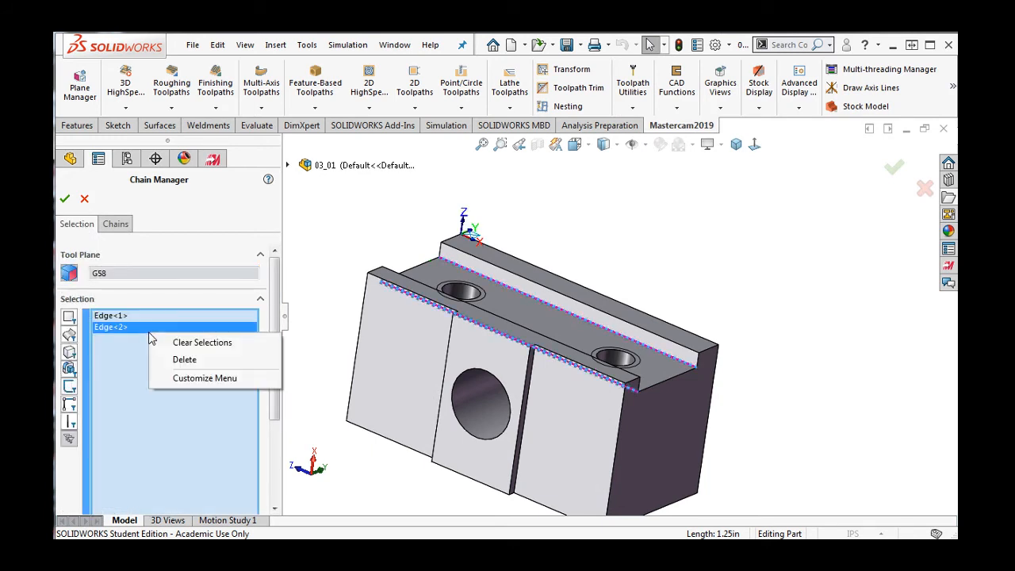
{"action": "left_click", "coordinate": [202, 342]}
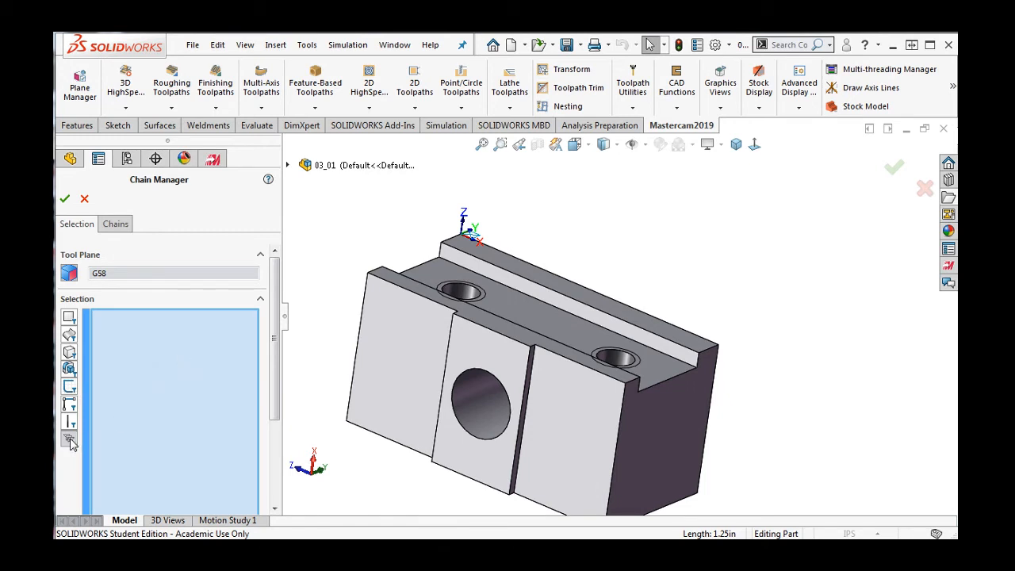
{"action": "mouse_move", "coordinate": [71, 321]}
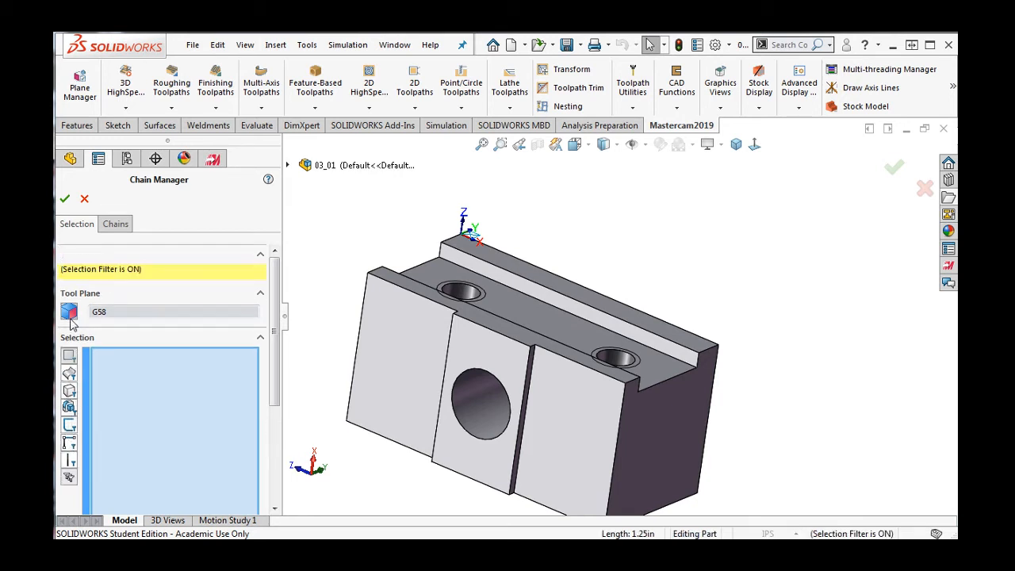
{"action": "mouse_move", "coordinate": [114, 276]}
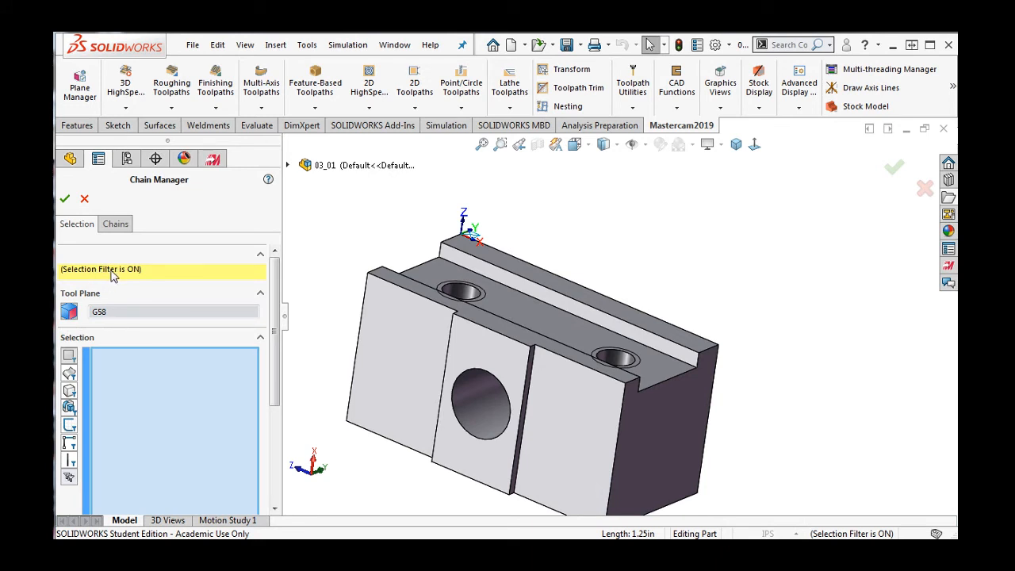
{"action": "mouse_move", "coordinate": [92, 355]}
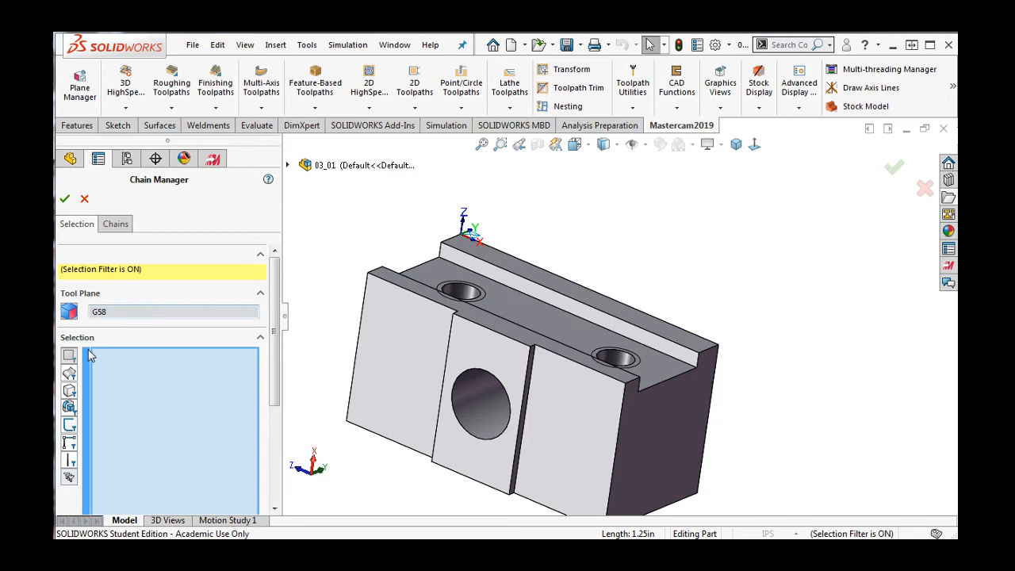
{"action": "left_click", "coordinate": [399, 372]}
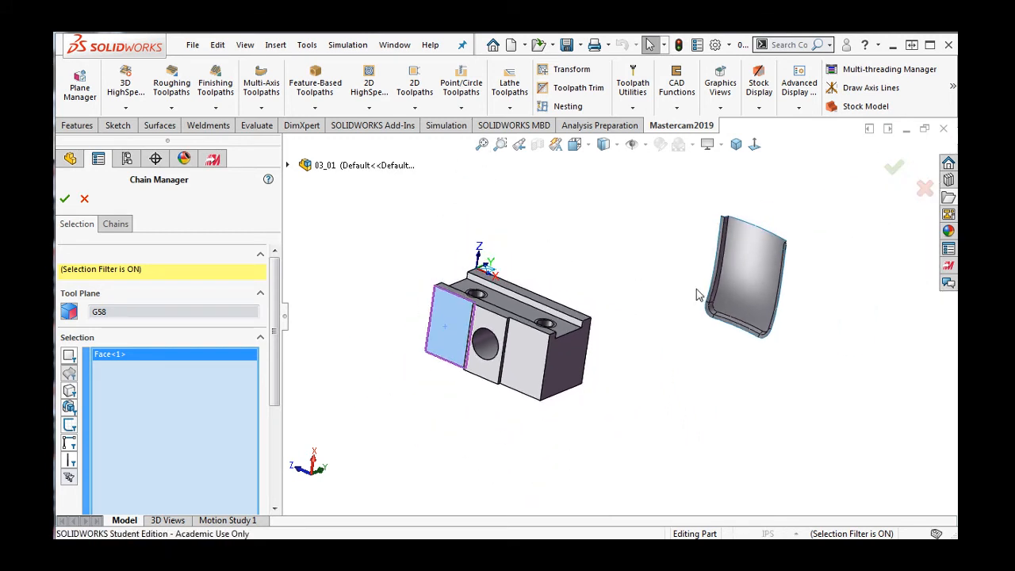
Step: Add the curved surface and the CBORE feature to the picks, expanding the feature tree to Extrude1's sketch
{"action": "left_click", "coordinate": [745, 278]}
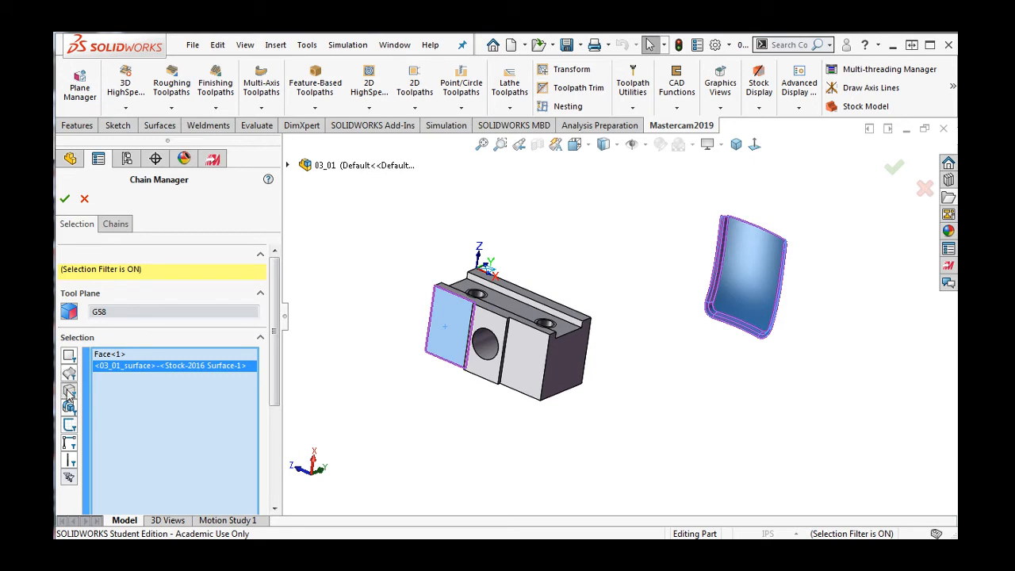
{"action": "left_click", "coordinate": [488, 345]}
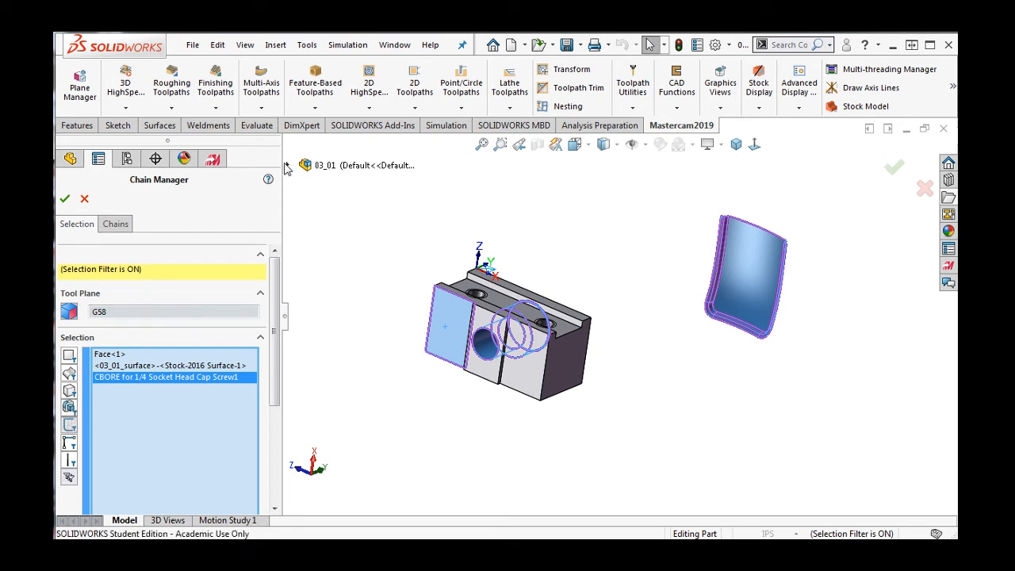
{"action": "left_click", "coordinate": [289, 165]}
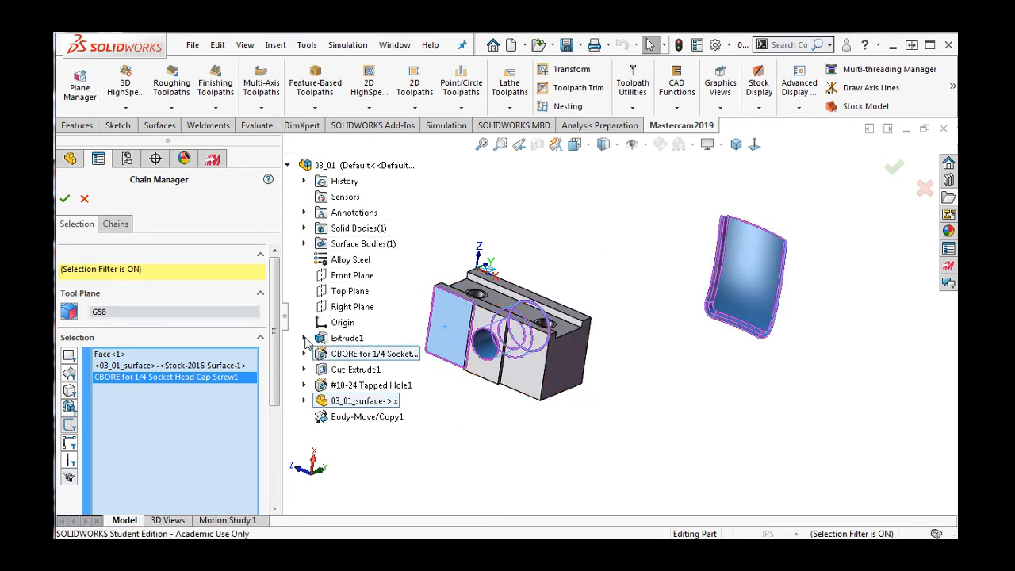
{"action": "left_click", "coordinate": [303, 336]}
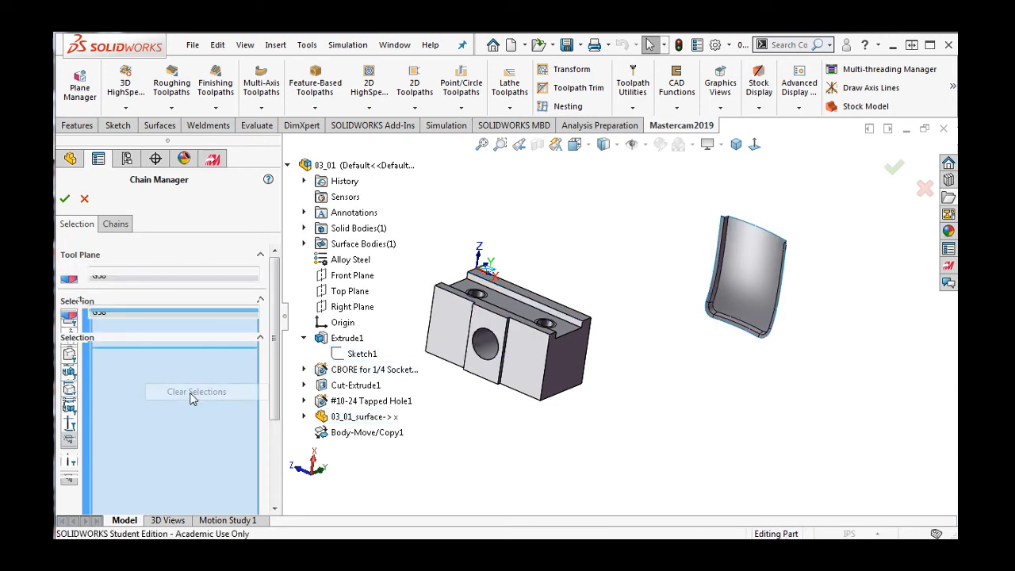
Step: Clear all picked geometry and set edge propagation to Propagate along Tool Plane
{"action": "left_click", "coordinate": [197, 390]}
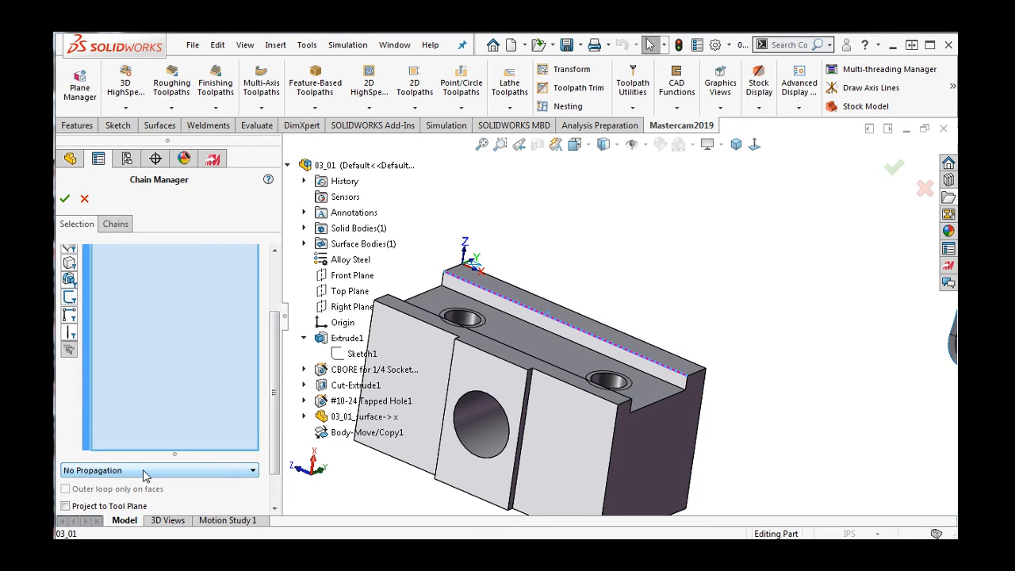
{"action": "left_click", "coordinate": [158, 470]}
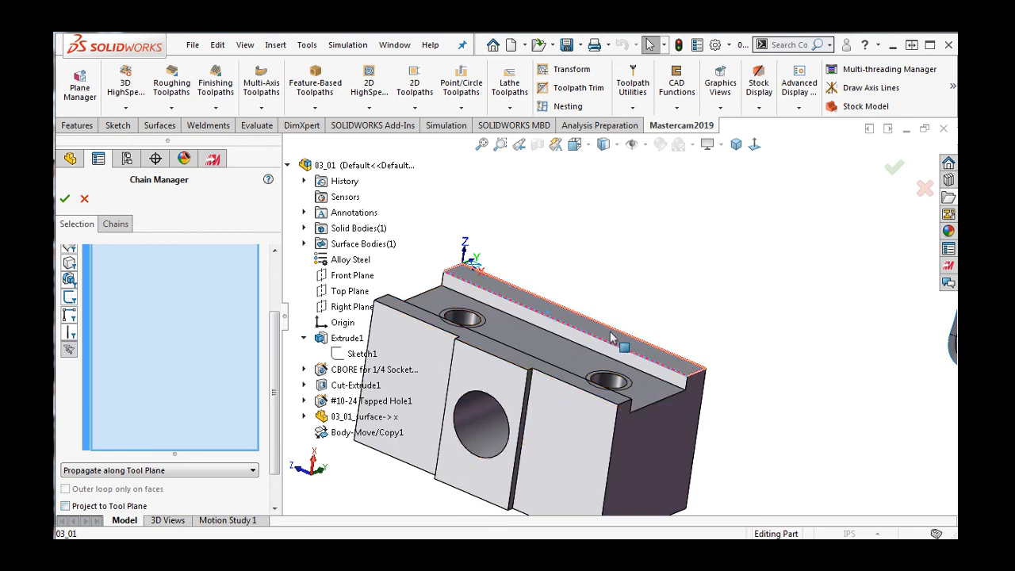
{"action": "left_click", "coordinate": [159, 469]}
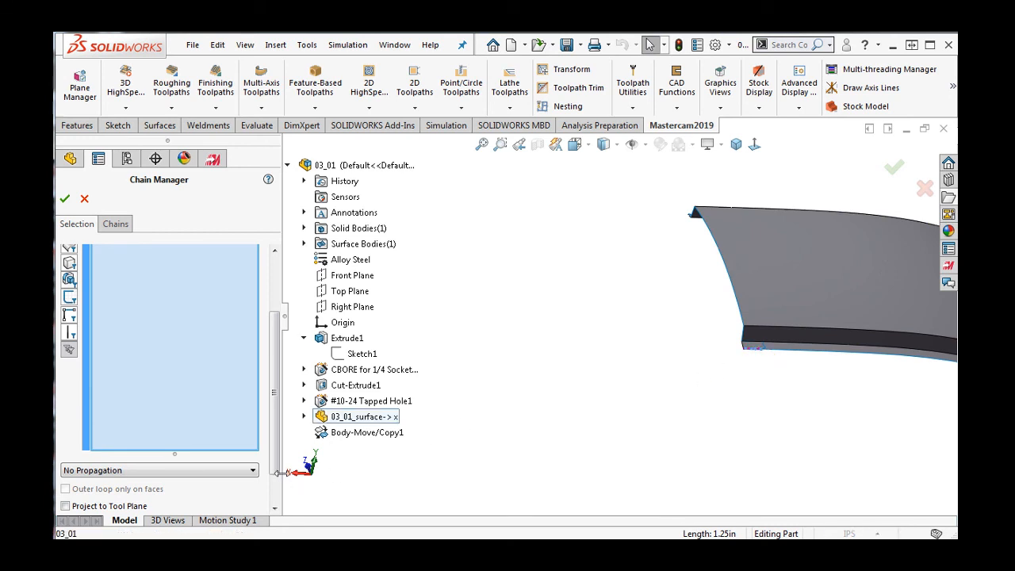
Step: Switch propagation to Propagate along Tangent edges for the curved surface's top edge
{"action": "left_click", "coordinate": [159, 469]}
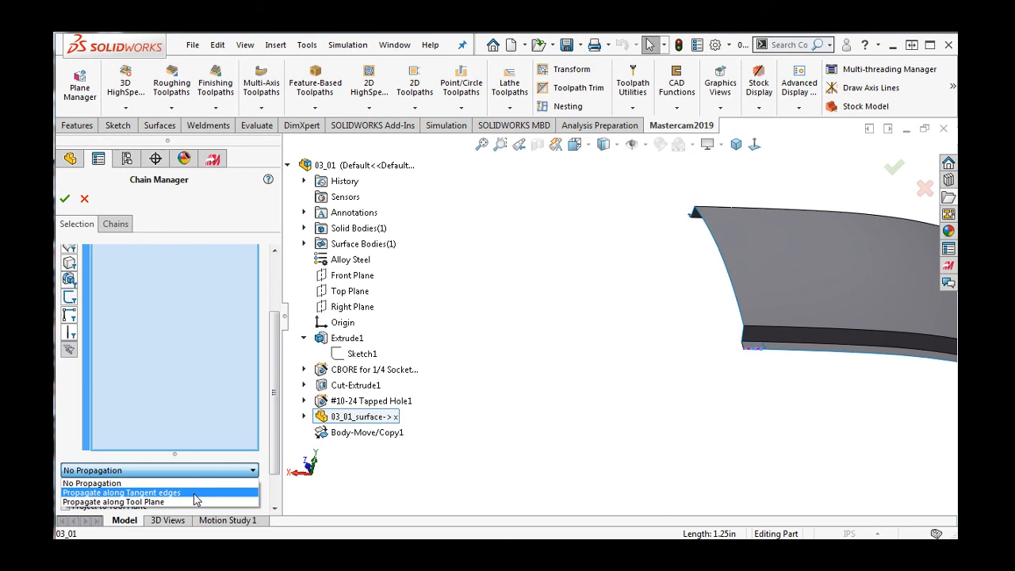
{"action": "left_click", "coordinate": [120, 491]}
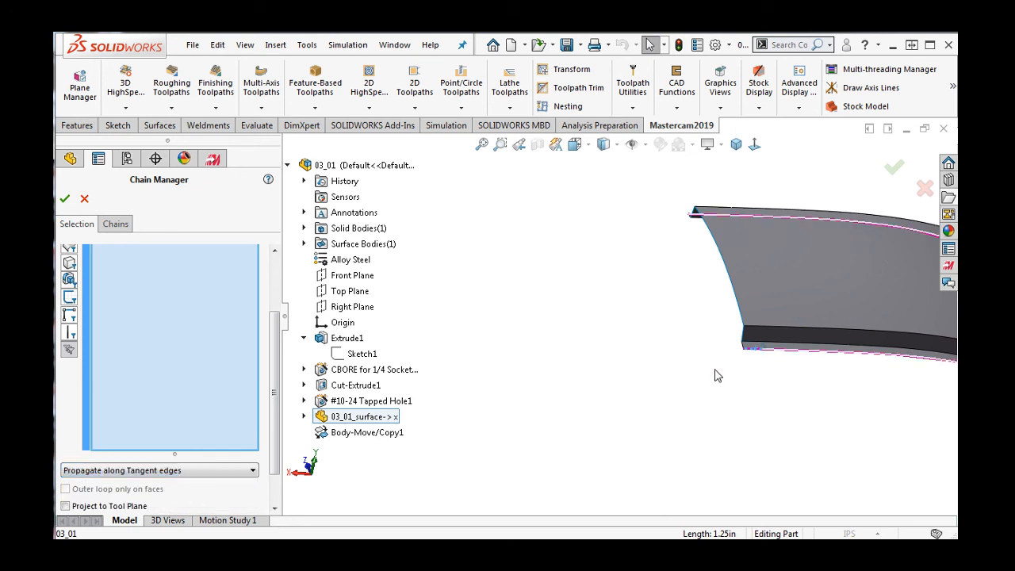